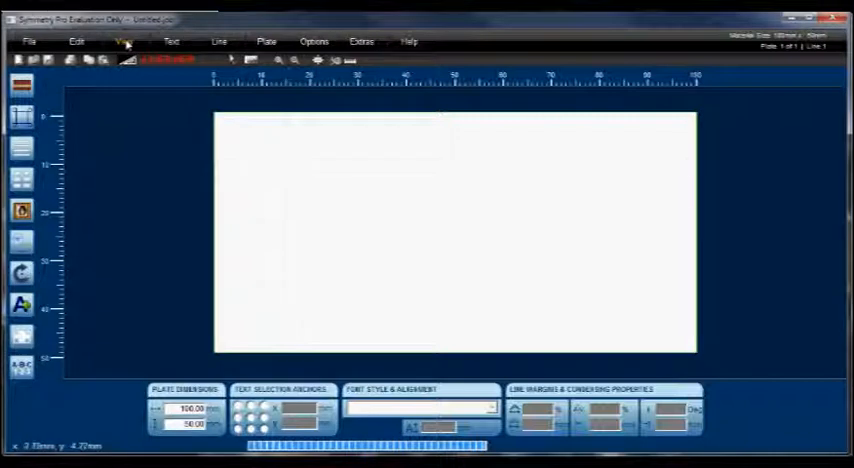
# Switch to the Engraver Output view and add text lines 'I am a true type' and 'I am a CFF'.
pyautogui.click(124, 40)
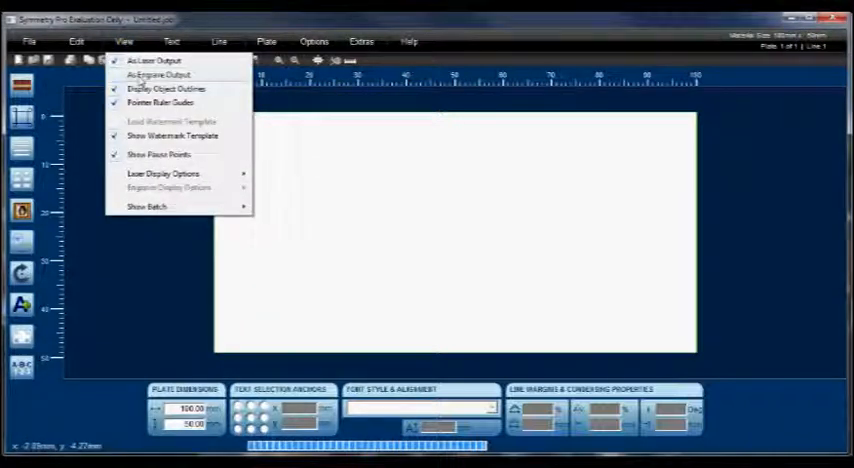
pyautogui.click(156, 74)
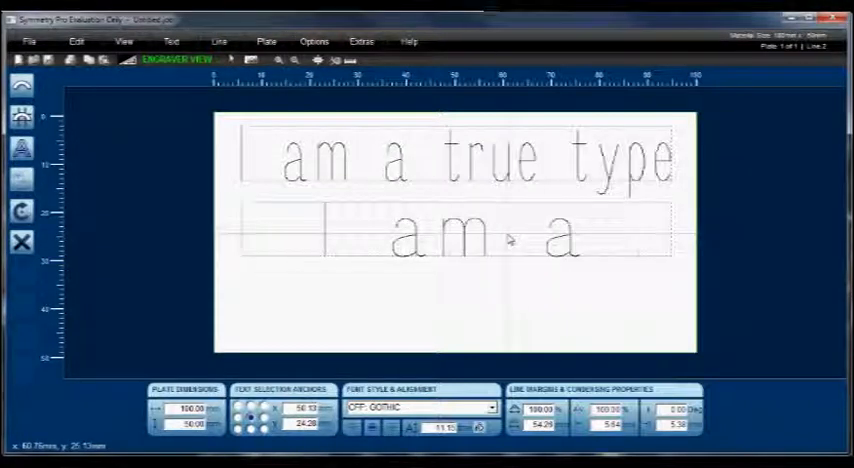
pyautogui.write('CFF')
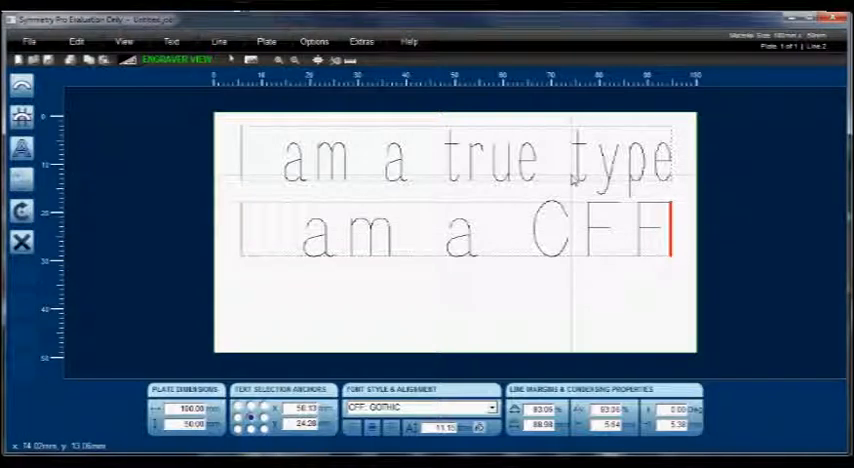
# Set the first line in TTF Arial Bold and the second in a multi-line CFF Helvetica font.
pyautogui.click(456, 156)
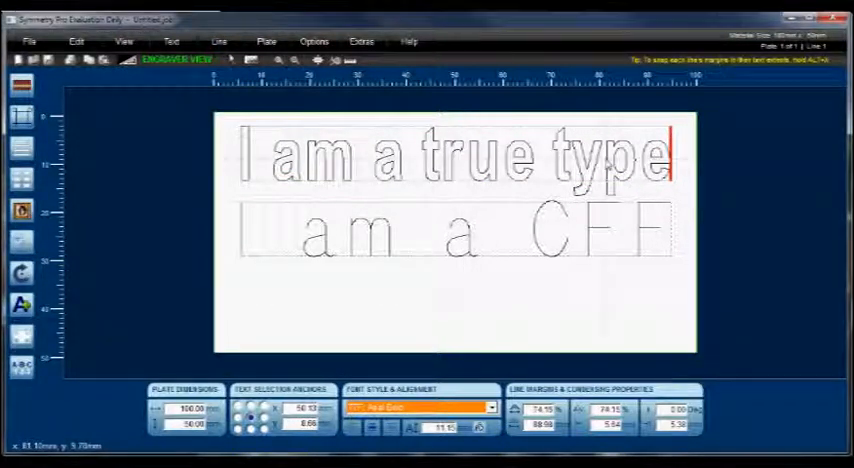
pyautogui.click(488, 408)
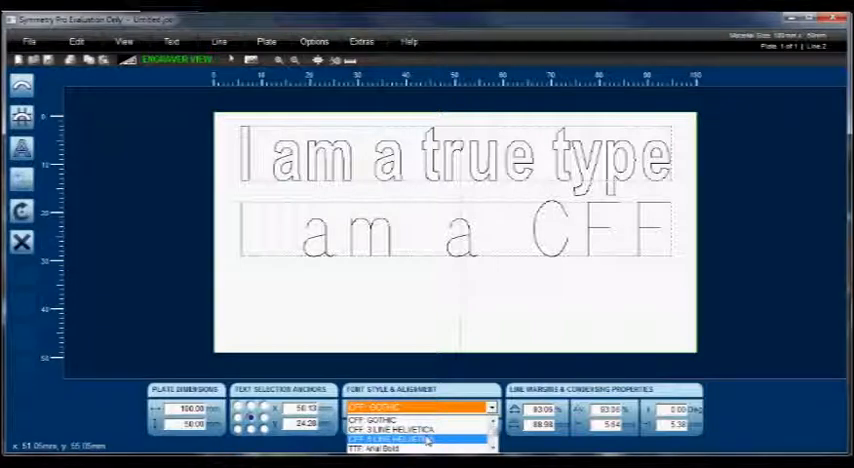
pyautogui.click(420, 438)
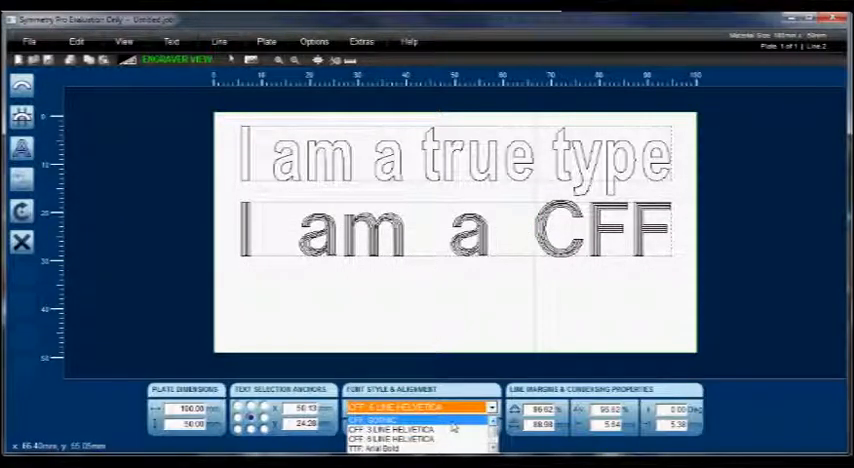
pyautogui.click(392, 428)
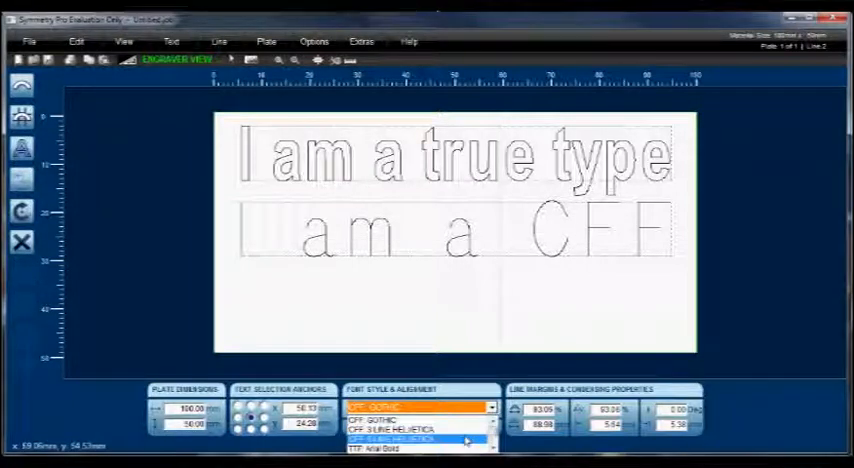
pyautogui.click(396, 436)
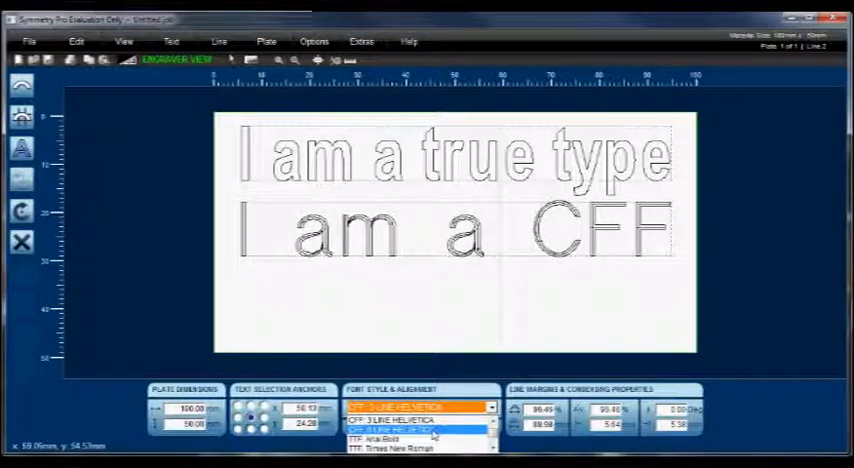
pyautogui.click(410, 420)
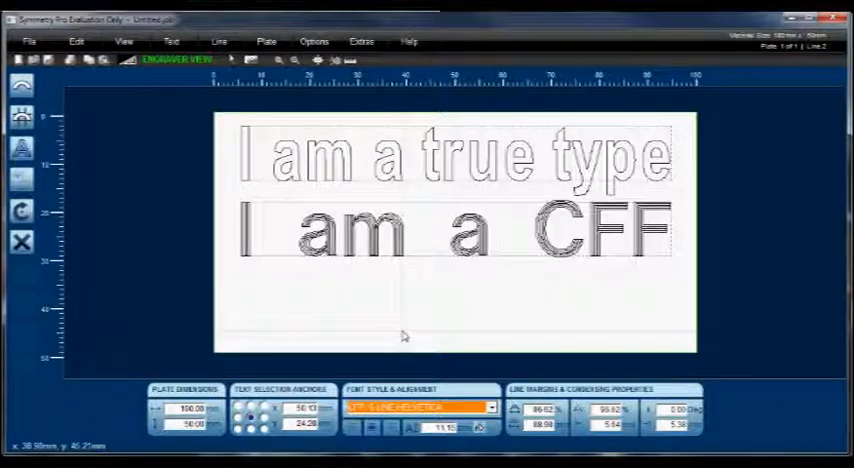
pyautogui.click(528, 232)
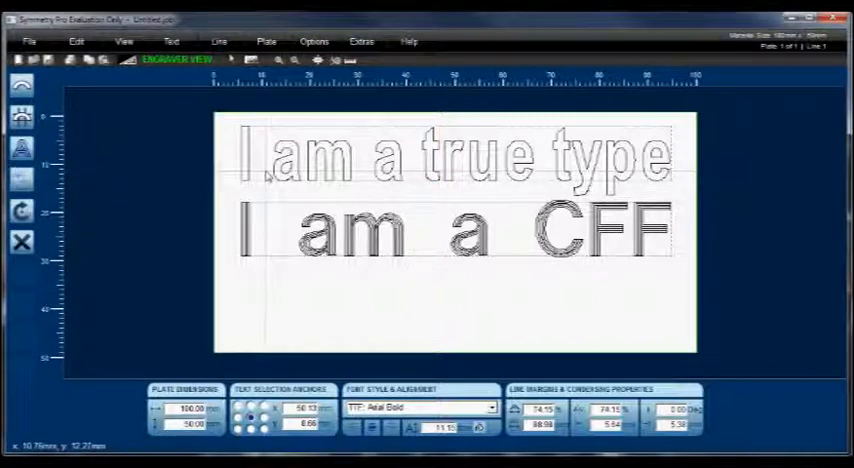
pyautogui.click(440, 164)
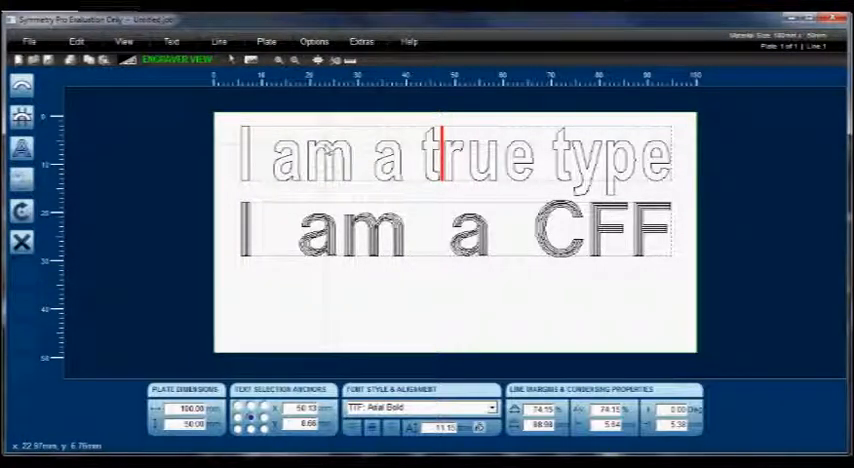
pyautogui.click(304, 160)
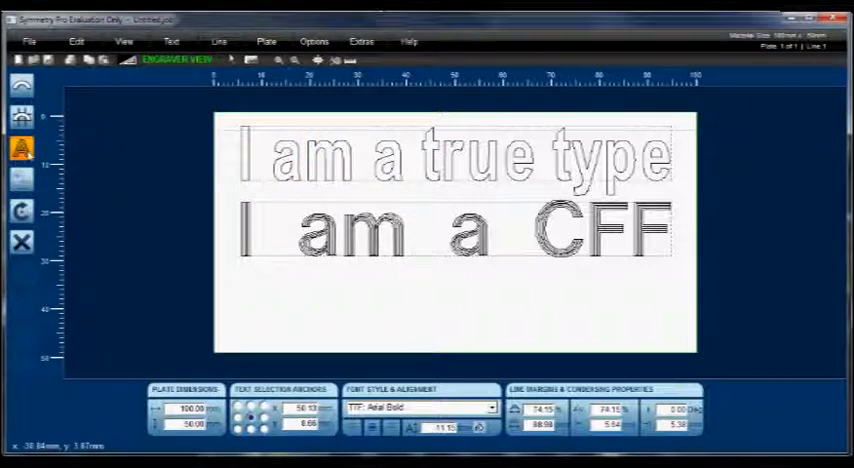
# Apply an island engraving fill with a cutter width to 'I am a true type'.
pyautogui.click(22, 148)
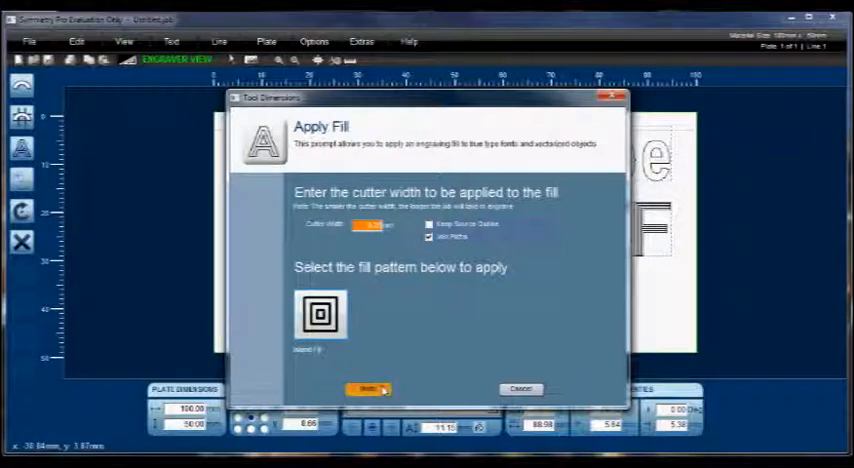
pyautogui.click(368, 388)
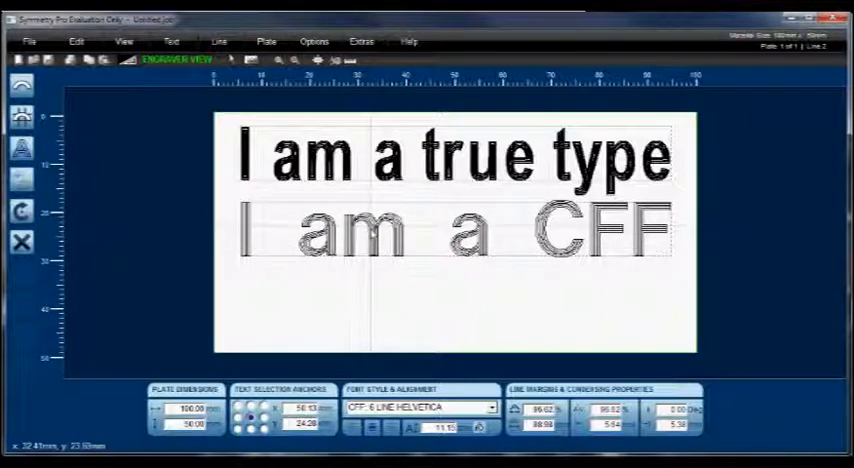
# Select the next text line to receive the island fill.
pyautogui.click(448, 230)
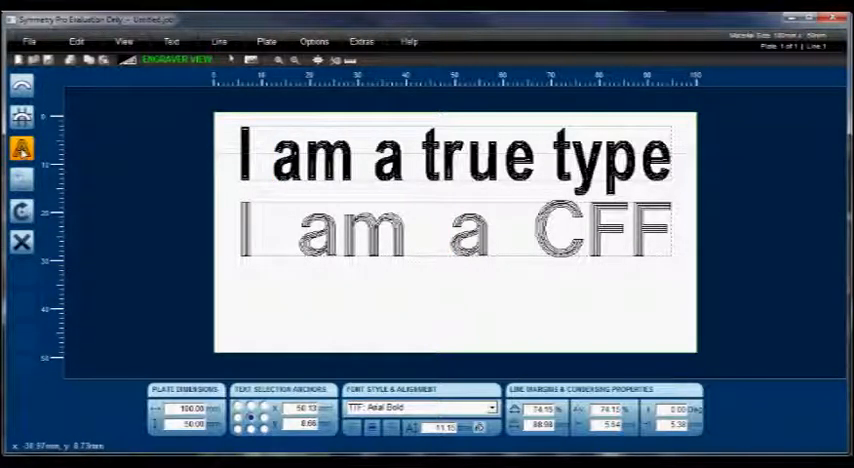
# Delete both filled text lines, confirming in the Delete Confirmation dialog.
pyautogui.click(20, 148)
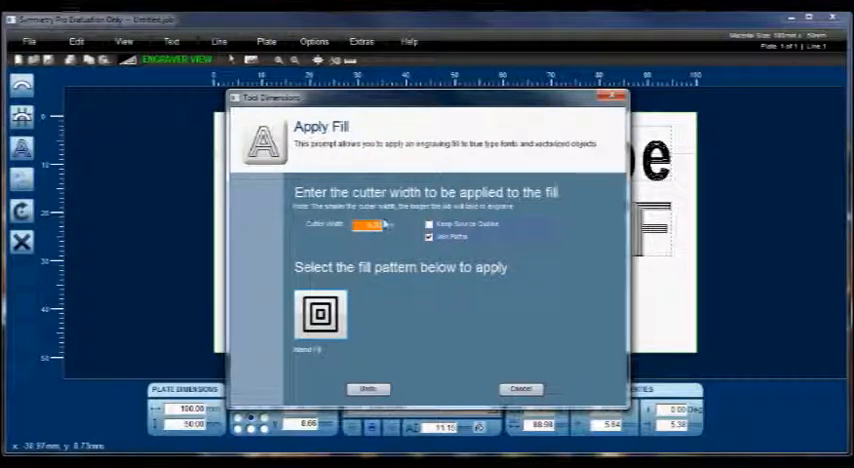
pyautogui.moveTo(610, 120)
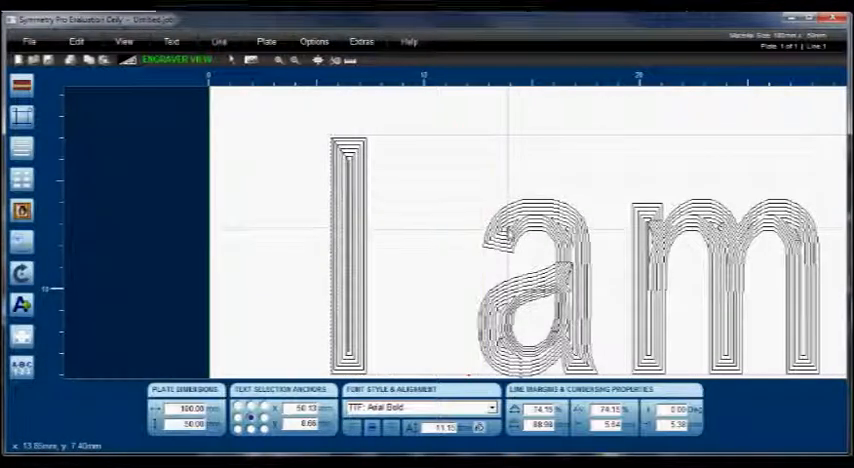
pyautogui.moveTo(670, 336)
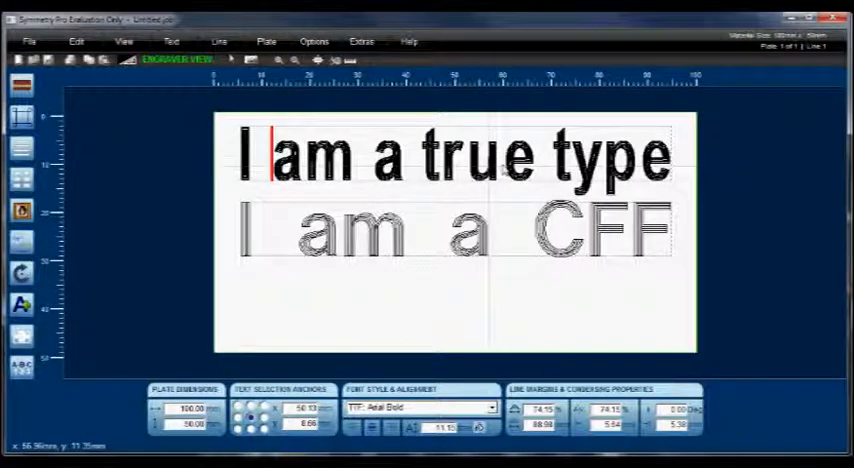
pyautogui.moveTo(644, 276)
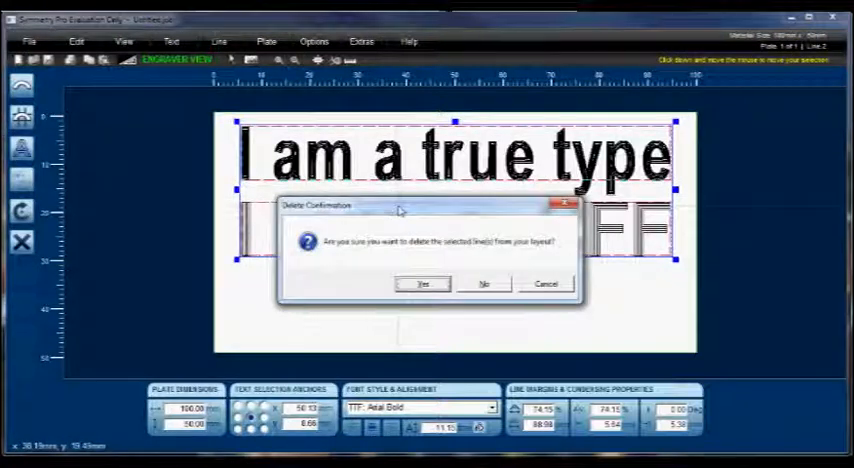
pyautogui.click(424, 284)
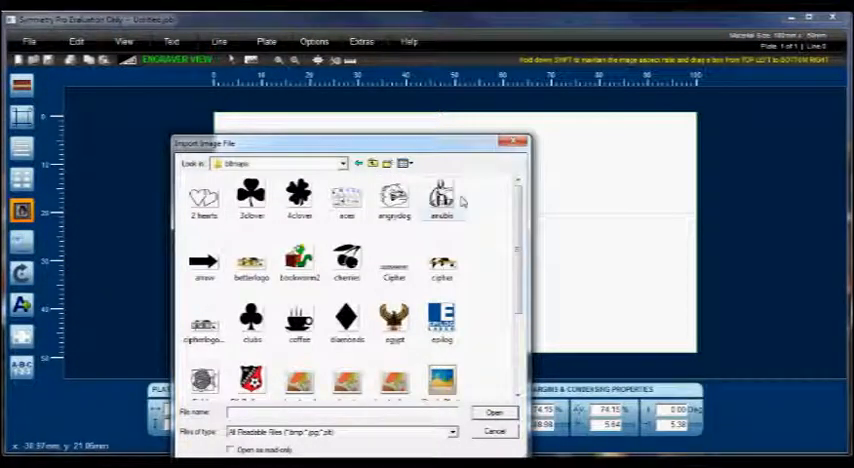
# Place the imported Anubis bitmap on the left of the plate as a vectorised outline.
pyautogui.scroll(-3)
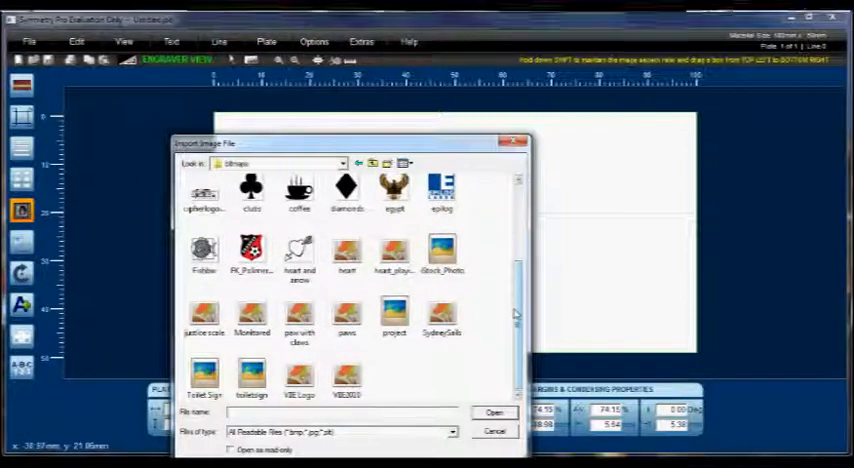
pyautogui.scroll(3)
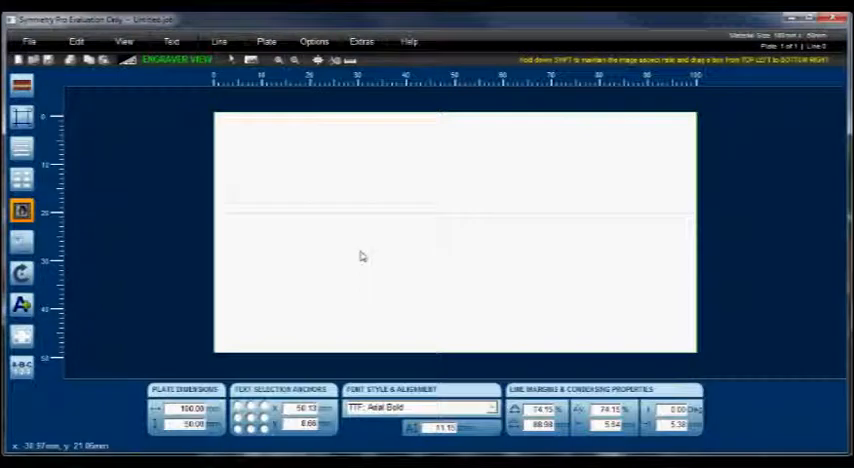
pyautogui.click(320, 220)
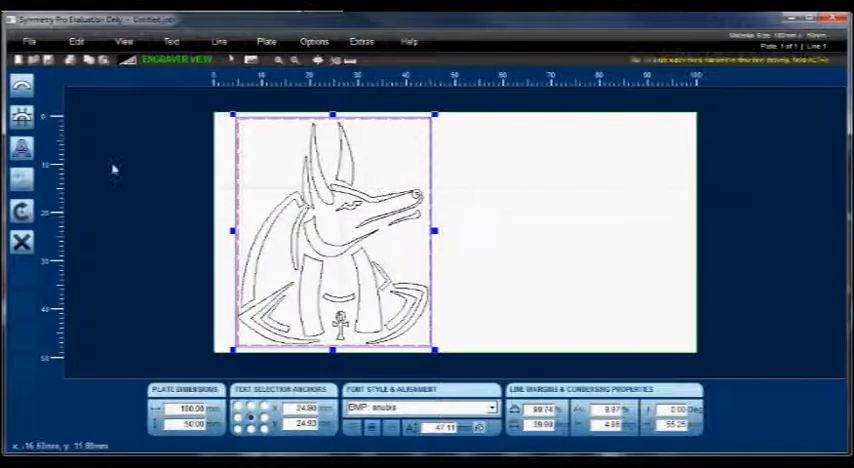
# Apply a concentric island fill with a cutter width to the Anubis outline.
pyautogui.click(20, 146)
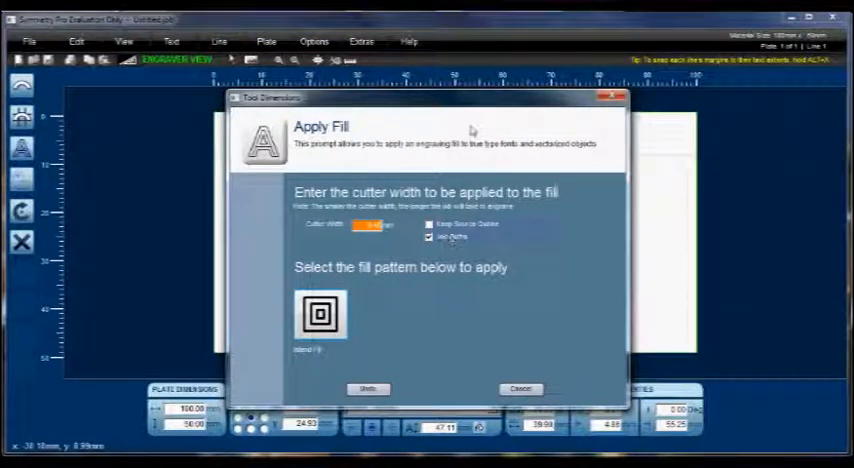
pyautogui.moveTo(502, 292)
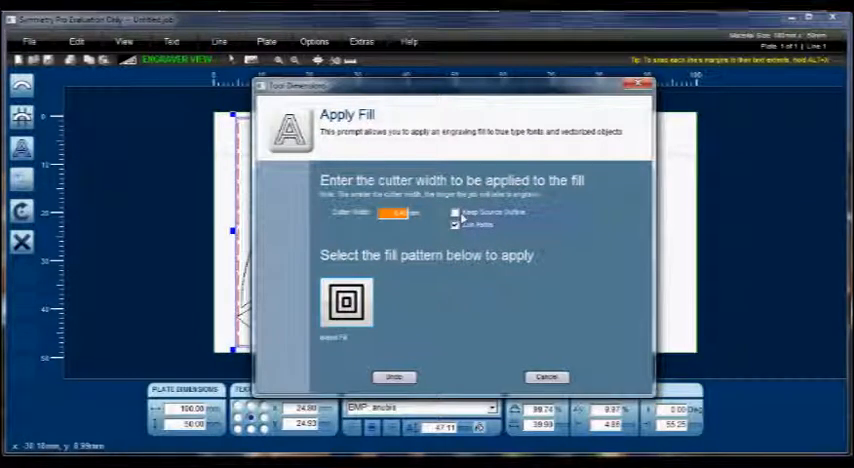
pyautogui.click(456, 224)
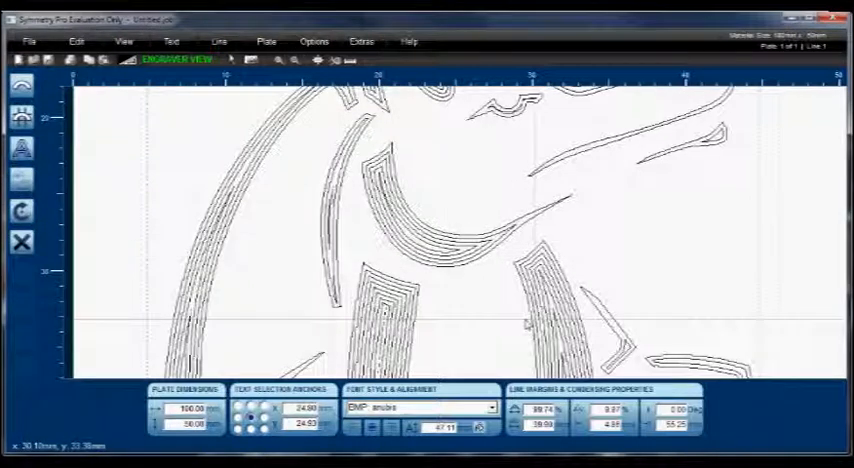
pyautogui.click(296, 60)
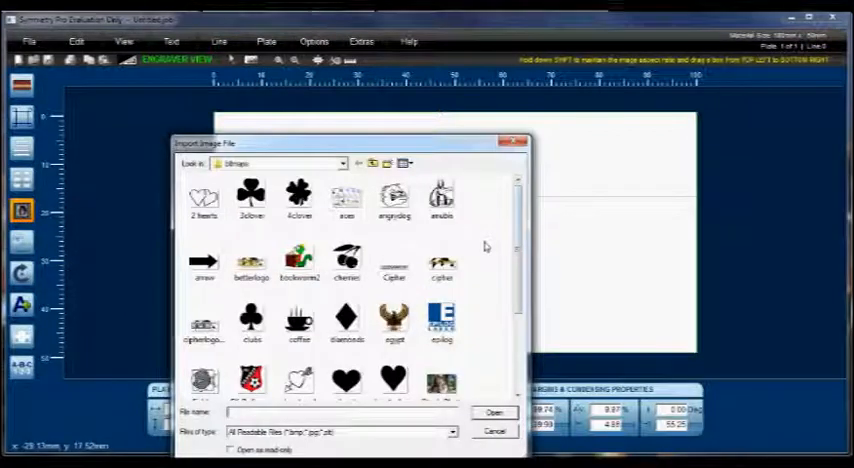
# Choose the VBL logo file in Import Image File and confirm the import.
pyautogui.scroll(-3)
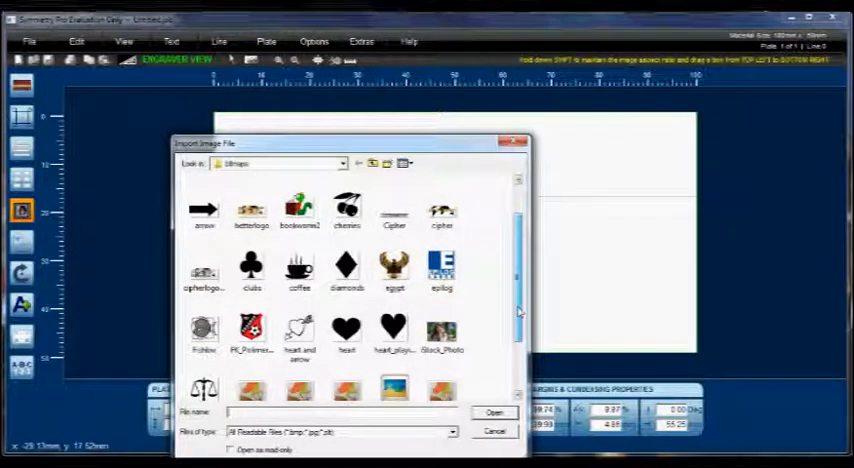
pyautogui.scroll(-3)
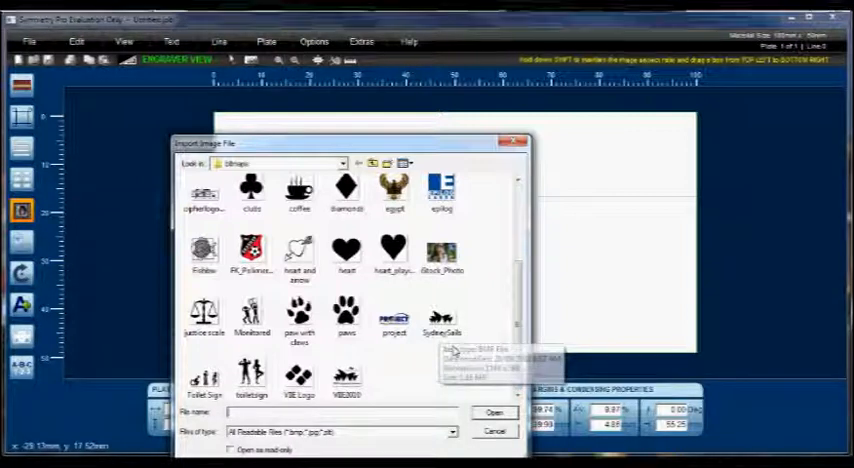
pyautogui.click(346, 378)
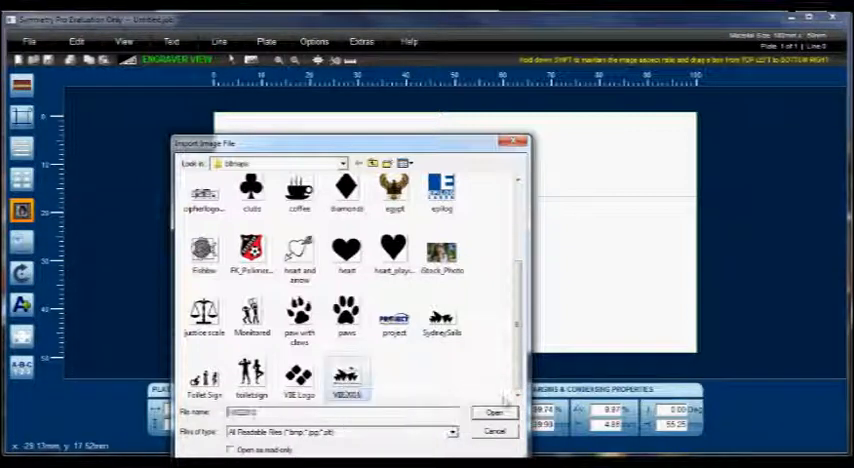
pyautogui.click(492, 412)
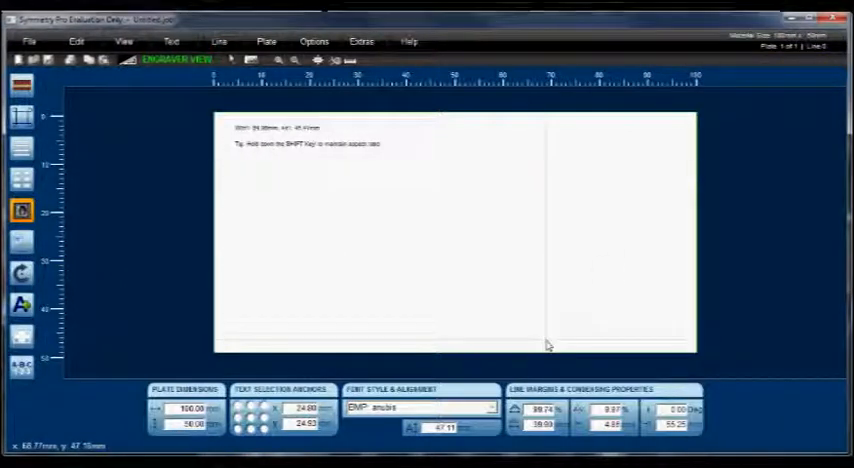
pyautogui.moveTo(596, 270)
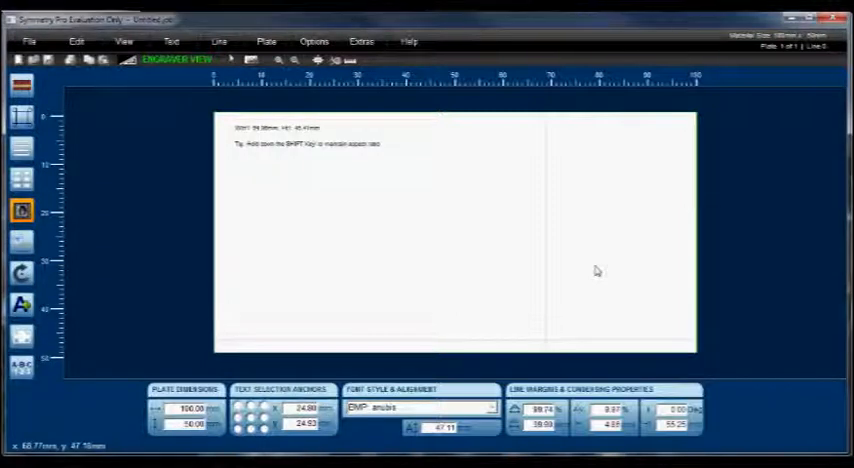